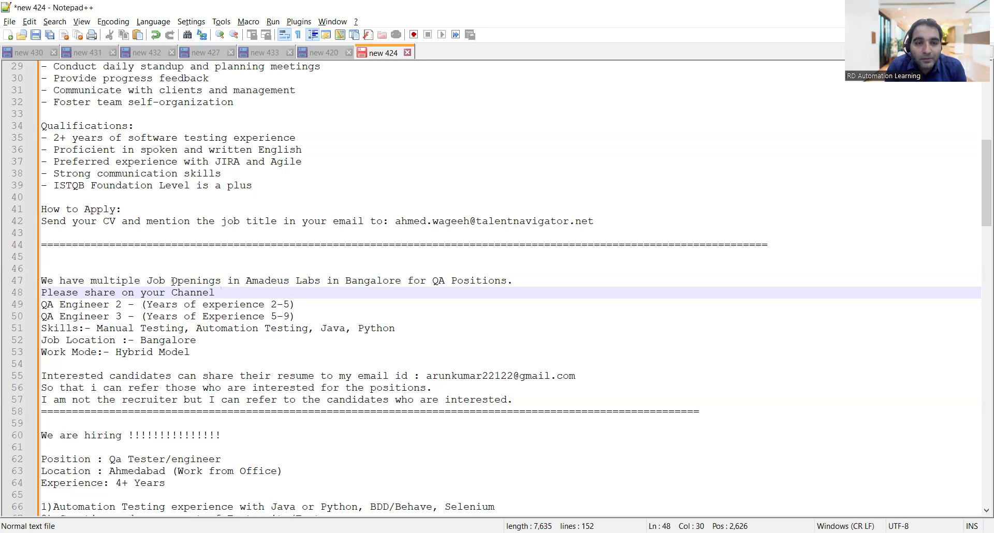
Return to line 1 of the job list so the MoEngage hiring alert shows.
{"action": "left_click", "coordinate": [218, 292]}
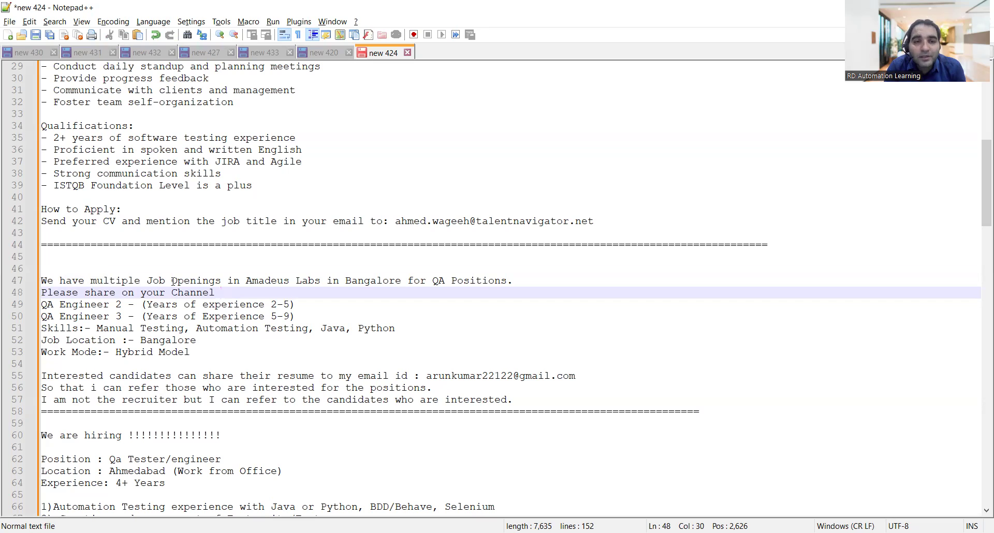
{"action": "left_click", "coordinate": [218, 292]}
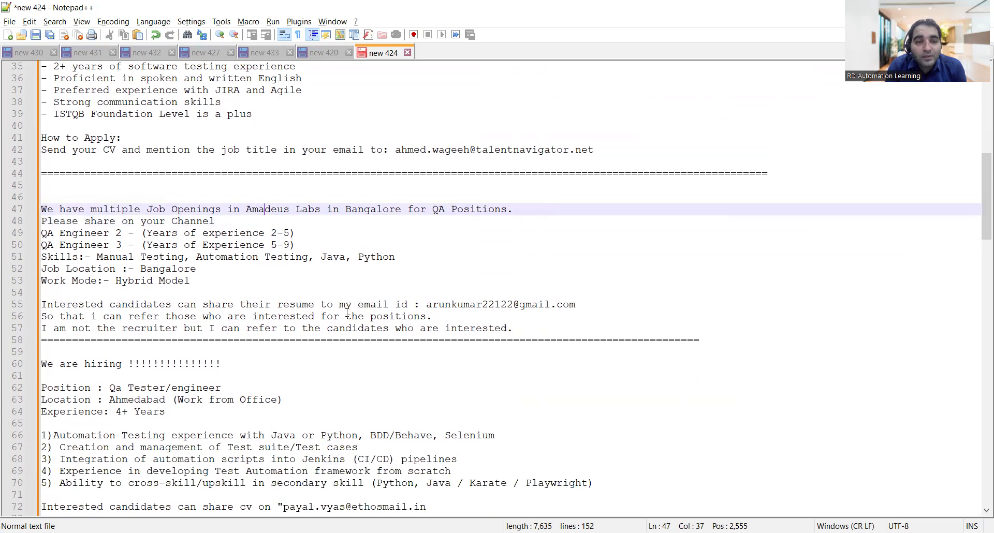
{"action": "mouse_move", "coordinate": [94, 222]}
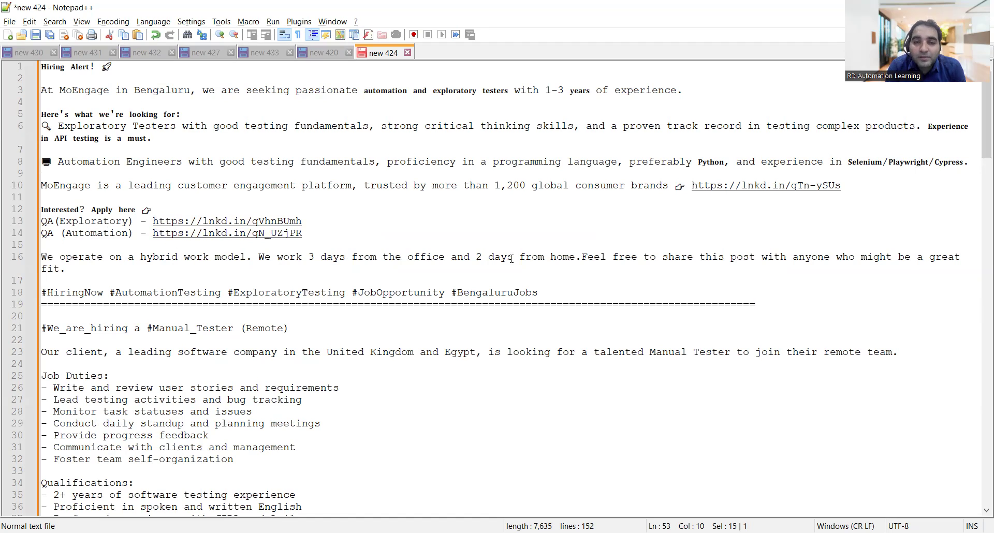
Scroll to the remote Manual Tester post around lines 21–42 with its duties and qualifications.
{"action": "scroll", "scroll_direction": "down", "scroll_amount": 3}
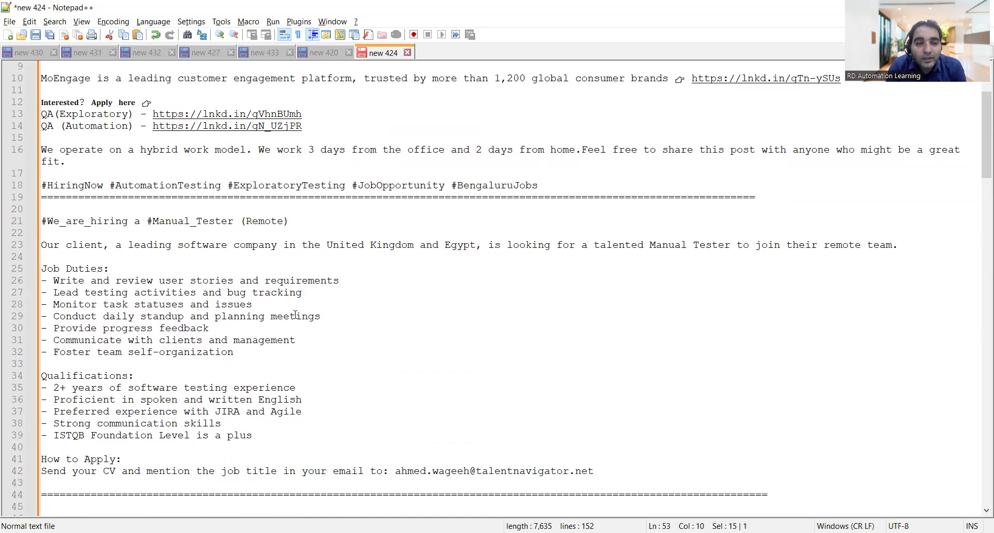
{"action": "scroll", "scroll_direction": "down", "scroll_amount": 3}
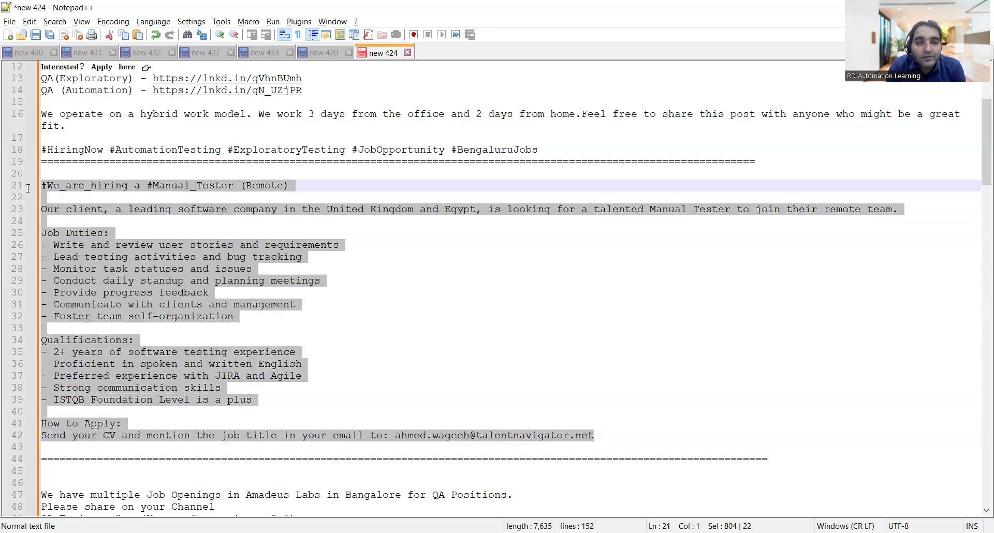
Scroll past the Amadeus Labs and Ahmedabad posts to the Dit Interactive openings and perks.
{"action": "scroll", "scroll_direction": "down", "scroll_amount": 3}
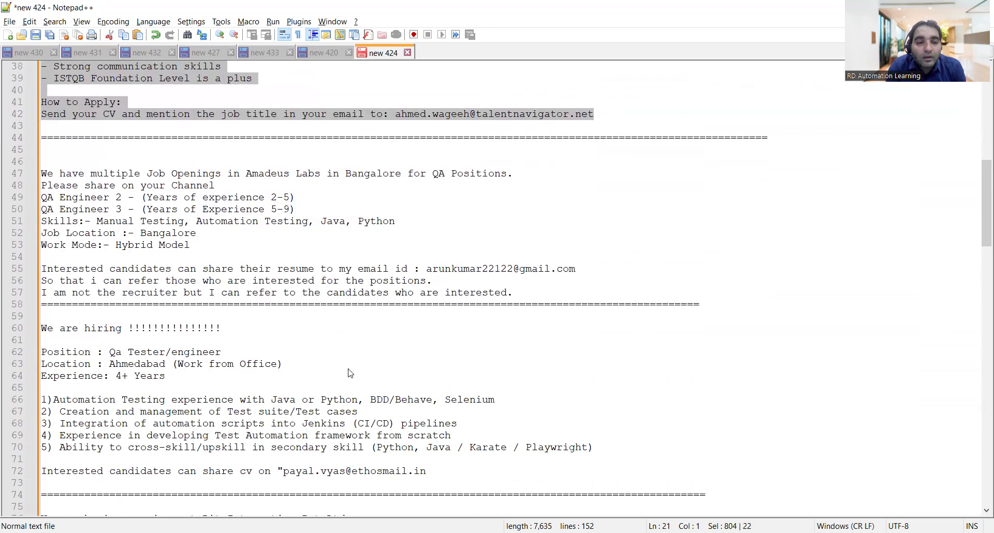
{"action": "scroll", "scroll_direction": "down", "scroll_amount": 3}
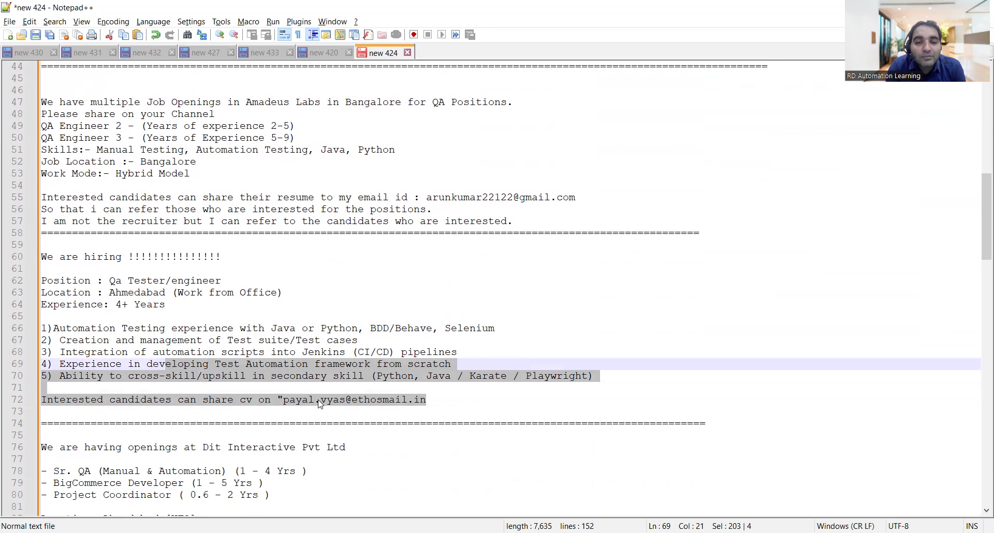
{"action": "scroll", "scroll_direction": "down", "scroll_amount": 3}
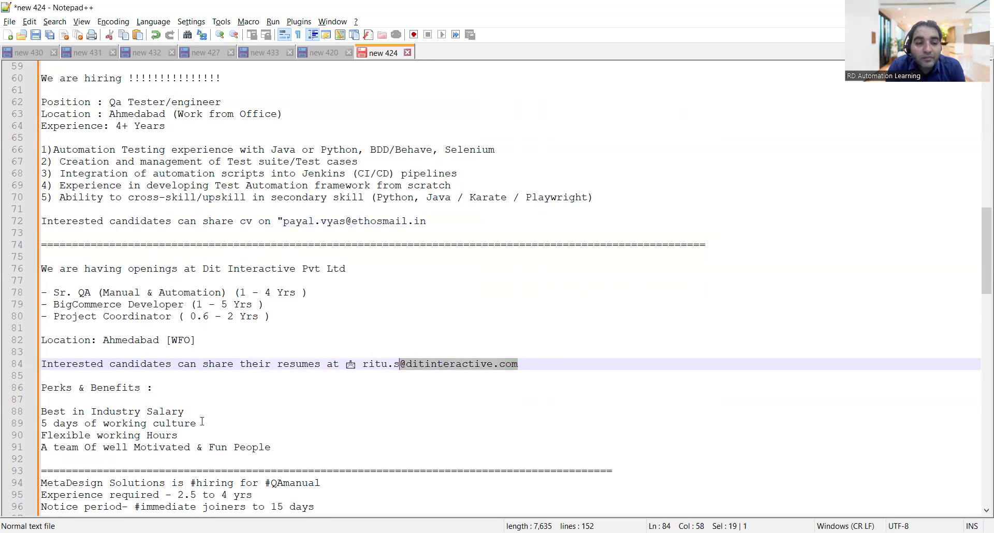
Select the MetaDesign application email and scroll to the Toronto QA Analyst contract post.
{"action": "scroll", "scroll_direction": "down", "scroll_amount": 3}
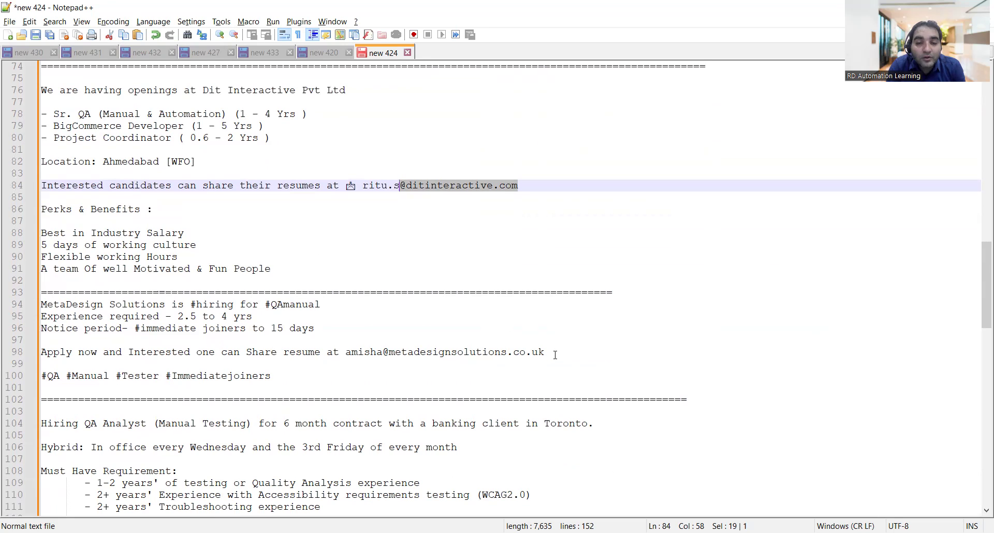
{"action": "double_click", "coordinate": [444, 352]}
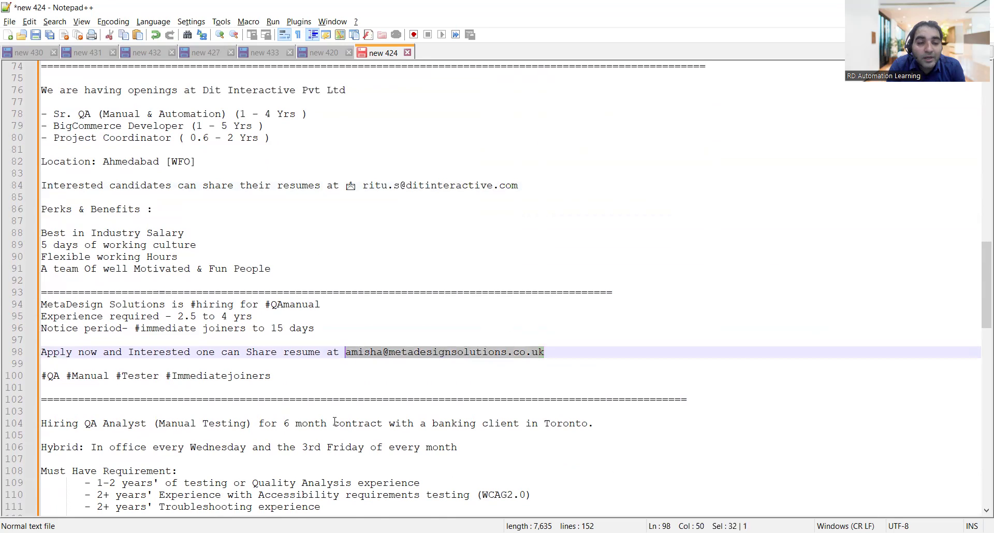
{"action": "scroll", "scroll_direction": "down", "scroll_amount": 3}
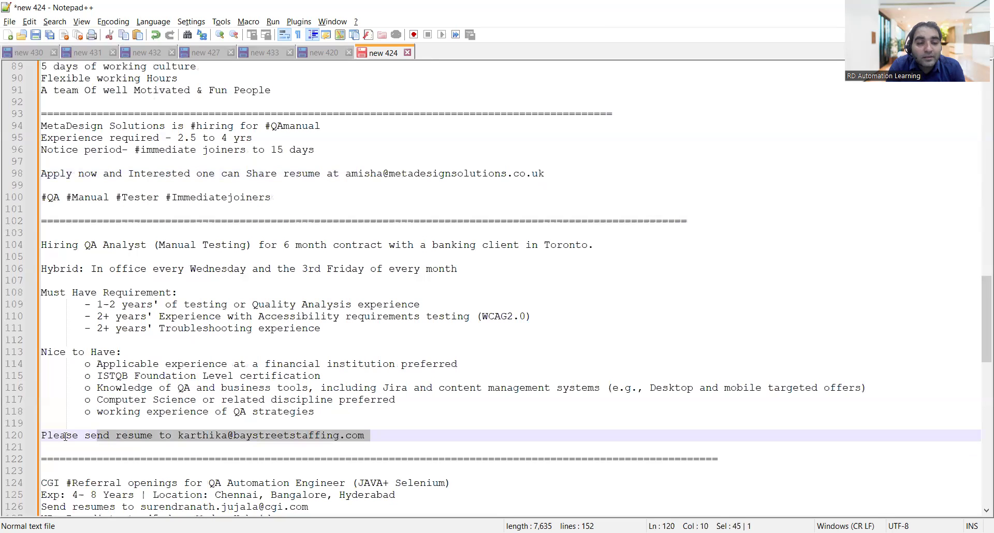
Scroll to the file's end showing the CGI referral and Publicis Sapient role list.
{"action": "scroll", "scroll_direction": "down", "scroll_amount": 3}
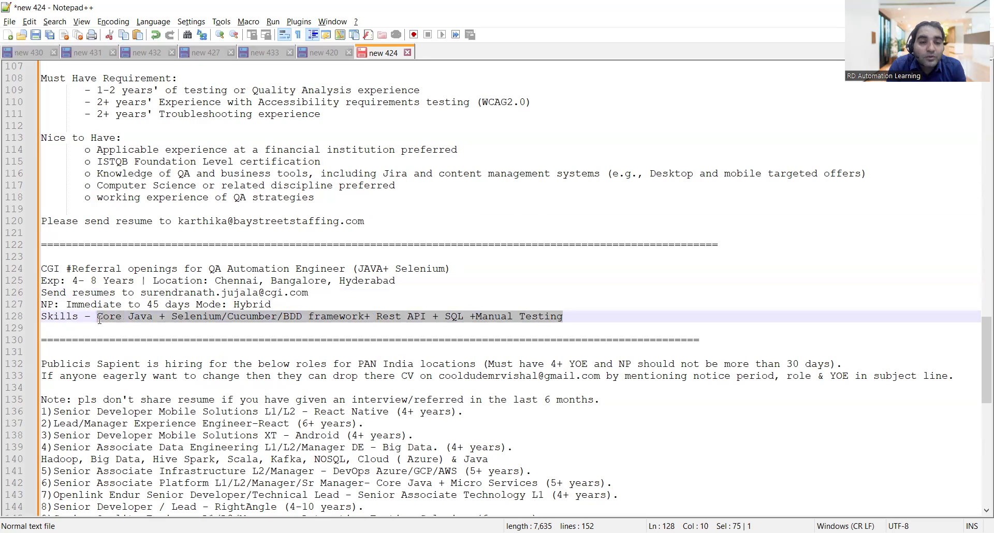
{"action": "mouse_move", "coordinate": [410, 316]}
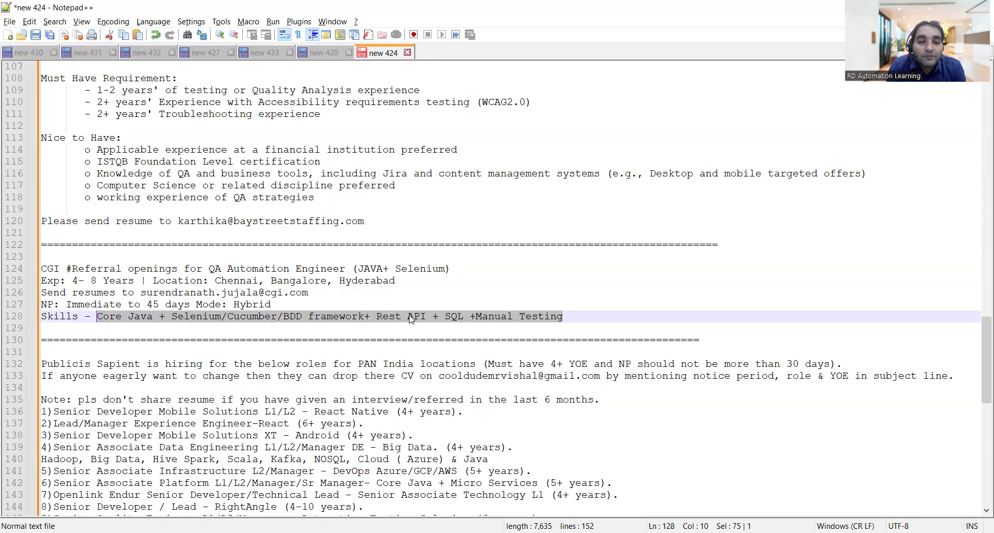
{"action": "scroll", "scroll_direction": "down", "scroll_amount": 3}
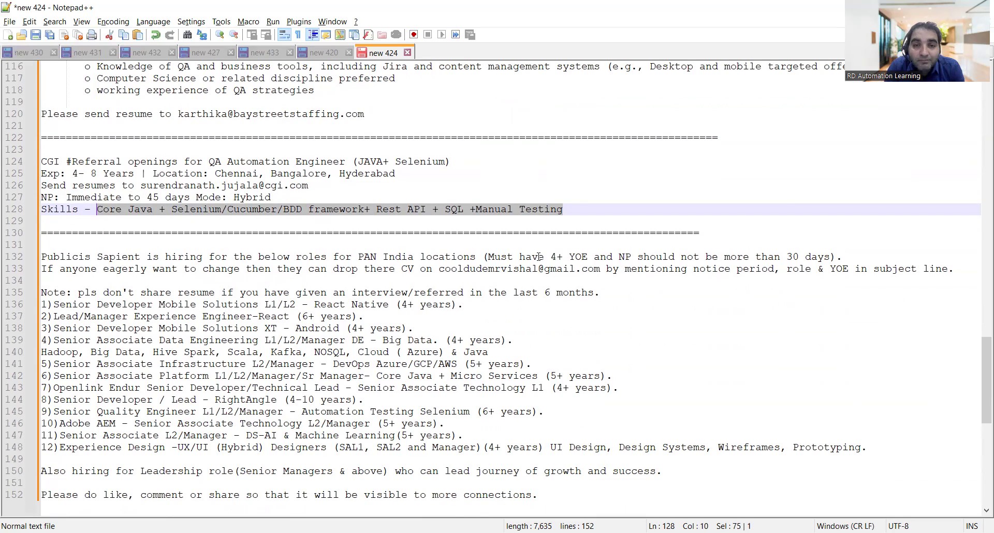
{"action": "scroll", "scroll_direction": "down", "scroll_amount": 3}
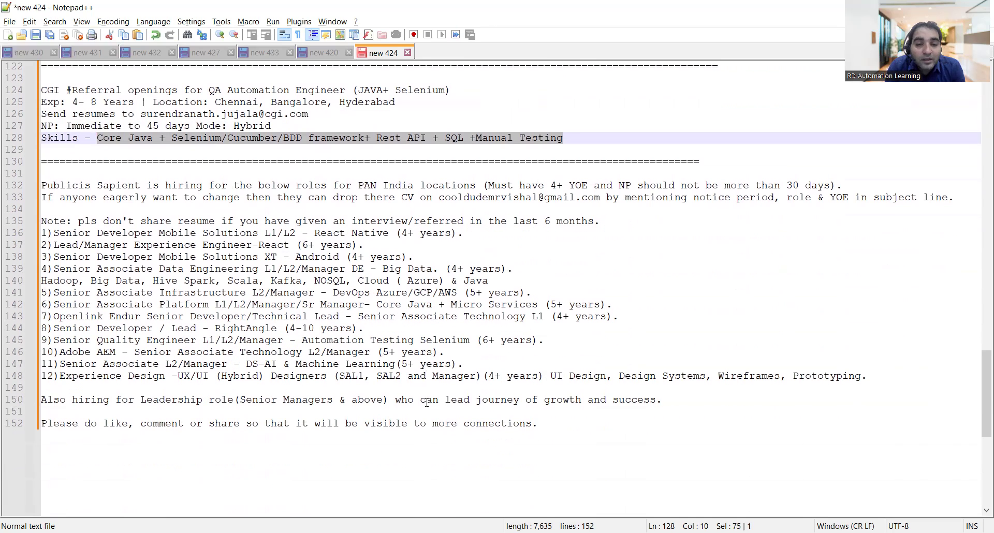